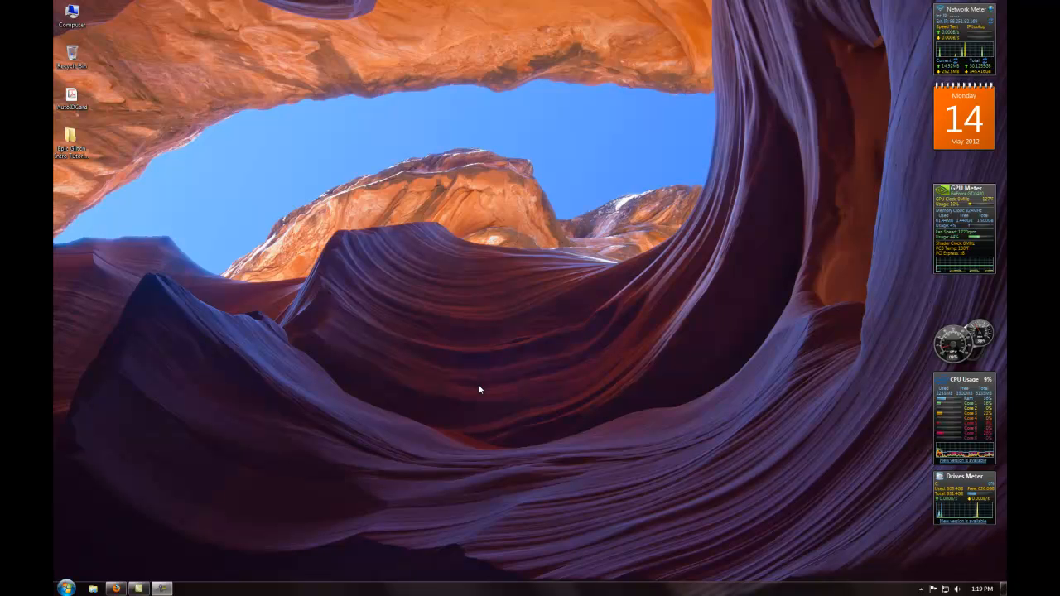
Open the Start menu and bring up the Mumble entry's context menu
click(67, 585)
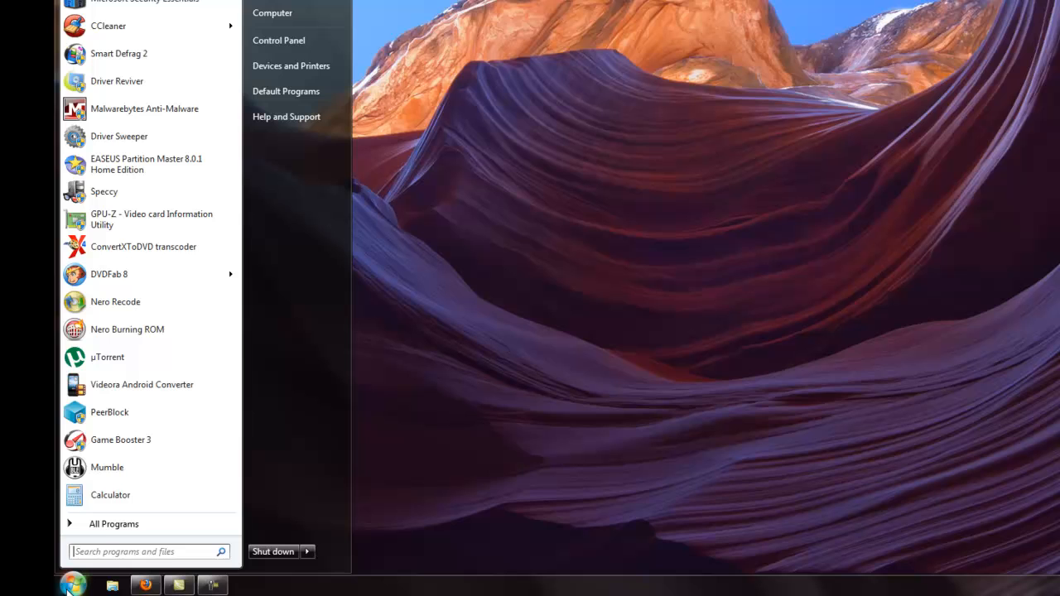
mouse_move(91, 472)
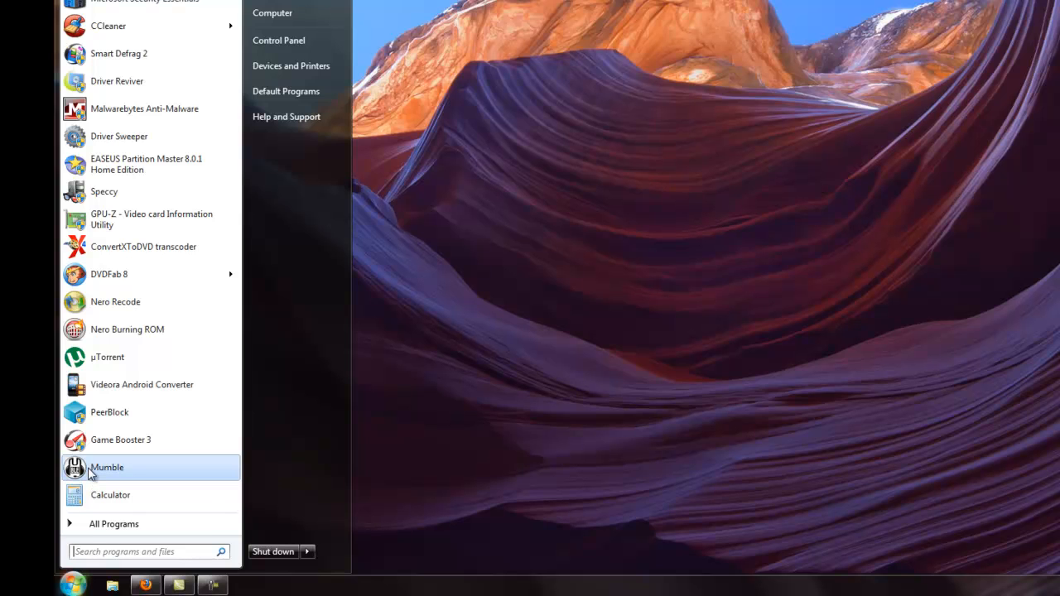
right_click(106, 467)
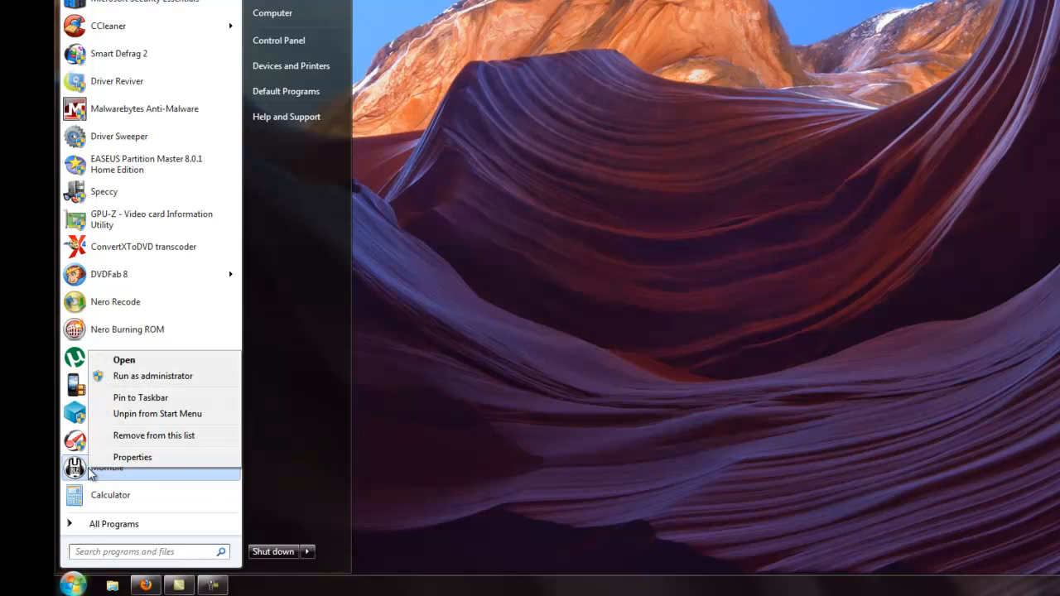
mouse_move(126, 463)
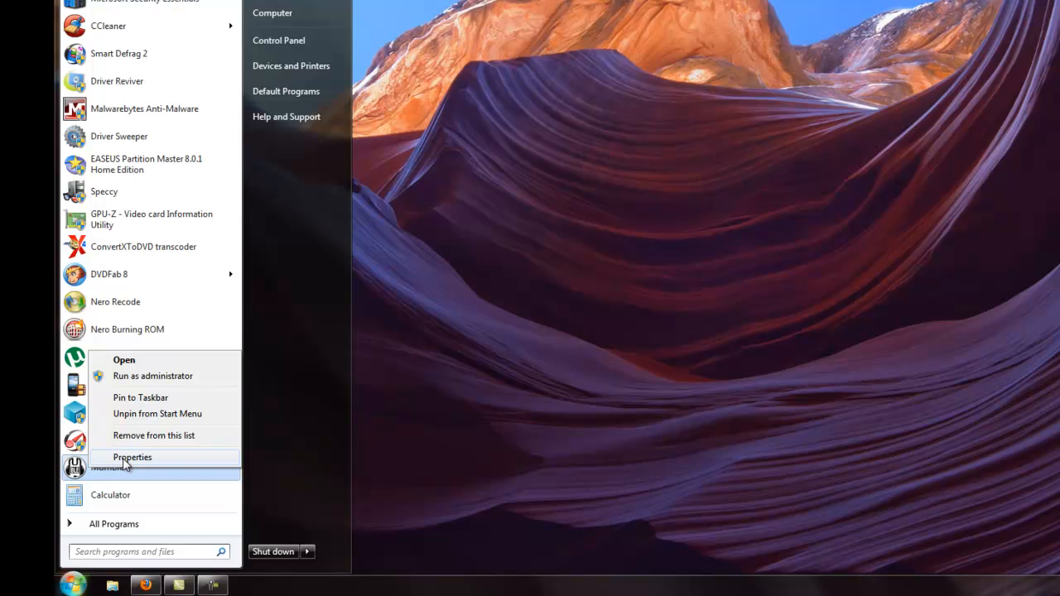
Set the Mumble shortcut to Windows XP (Service Pack 3) compatibility mode and apply
click(132, 457)
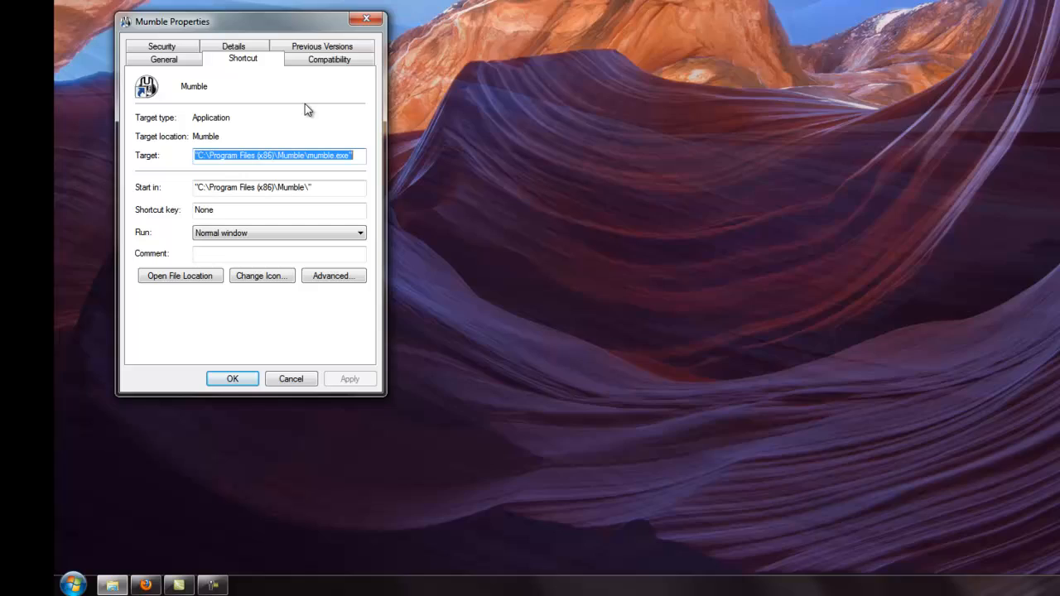
click(327, 58)
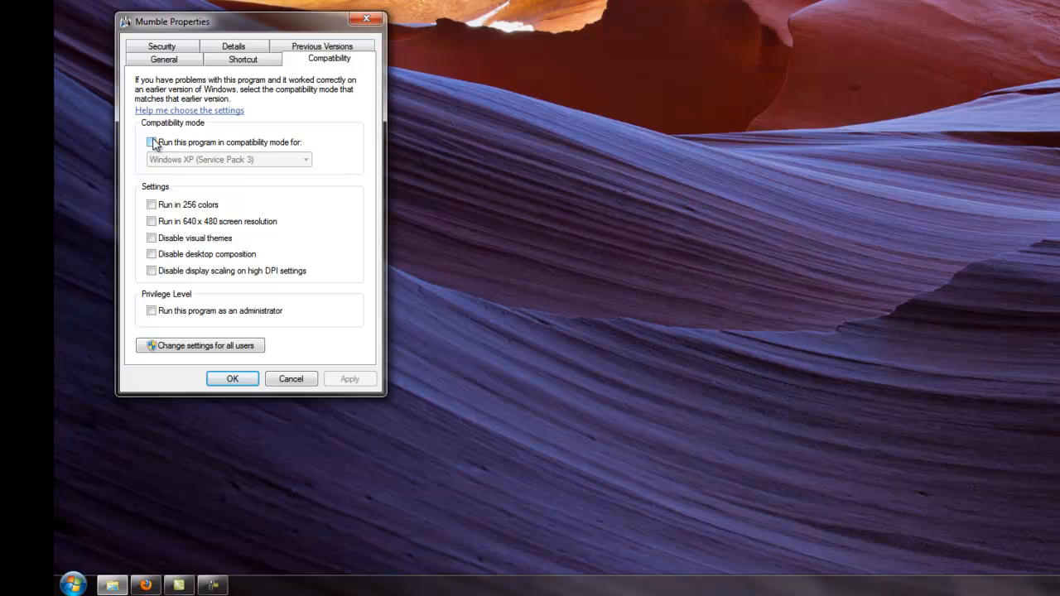
click(153, 142)
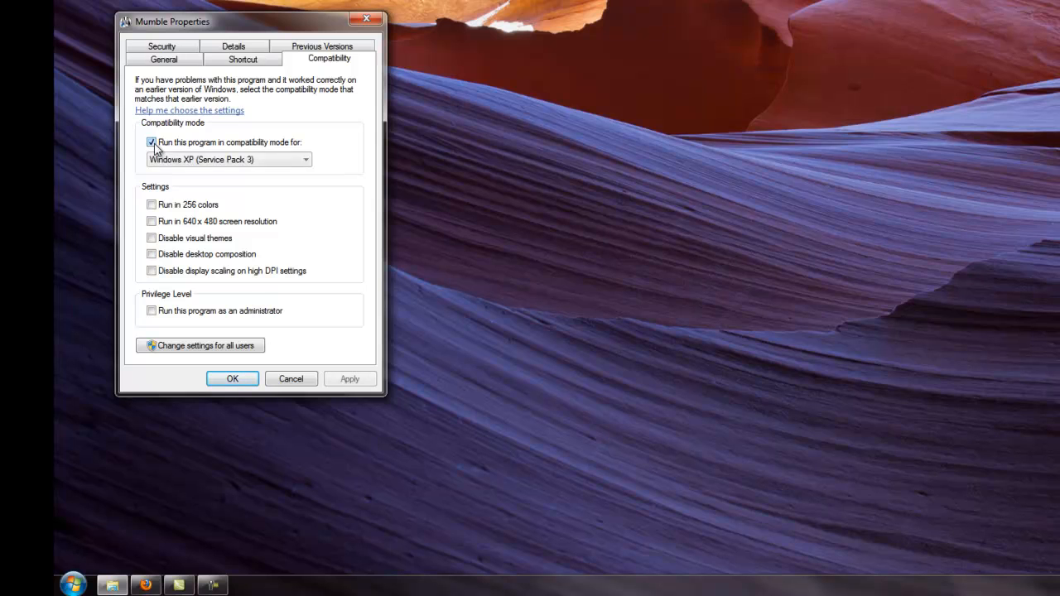
click(152, 141)
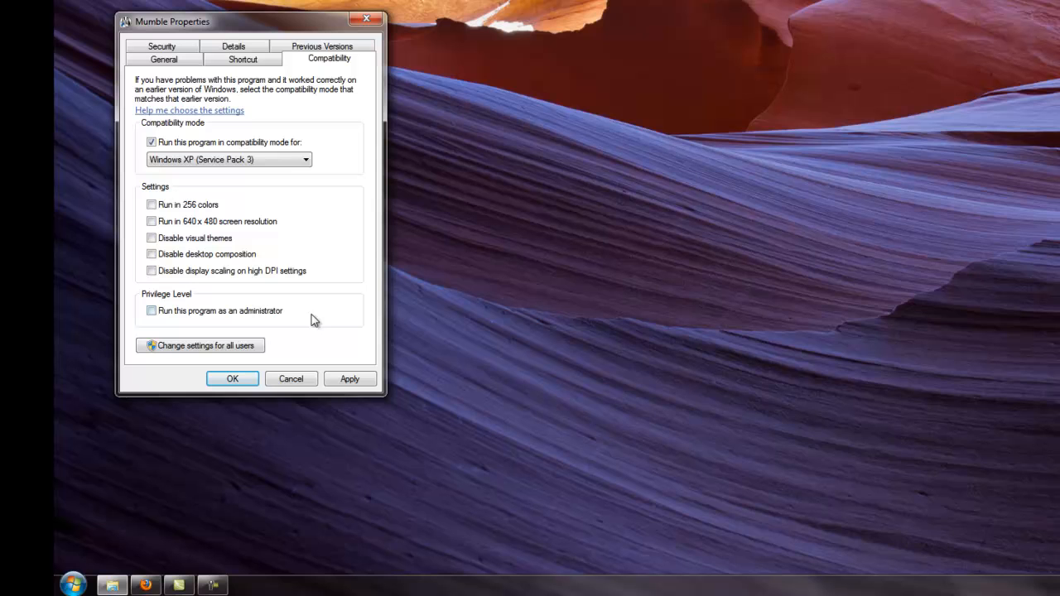
click(349, 378)
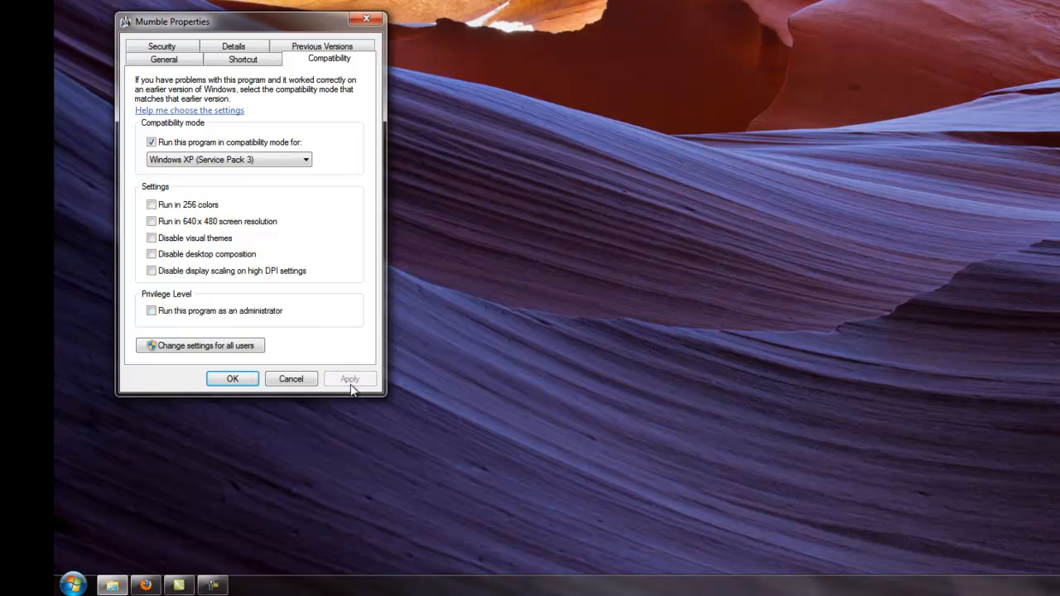
mouse_move(232, 378)
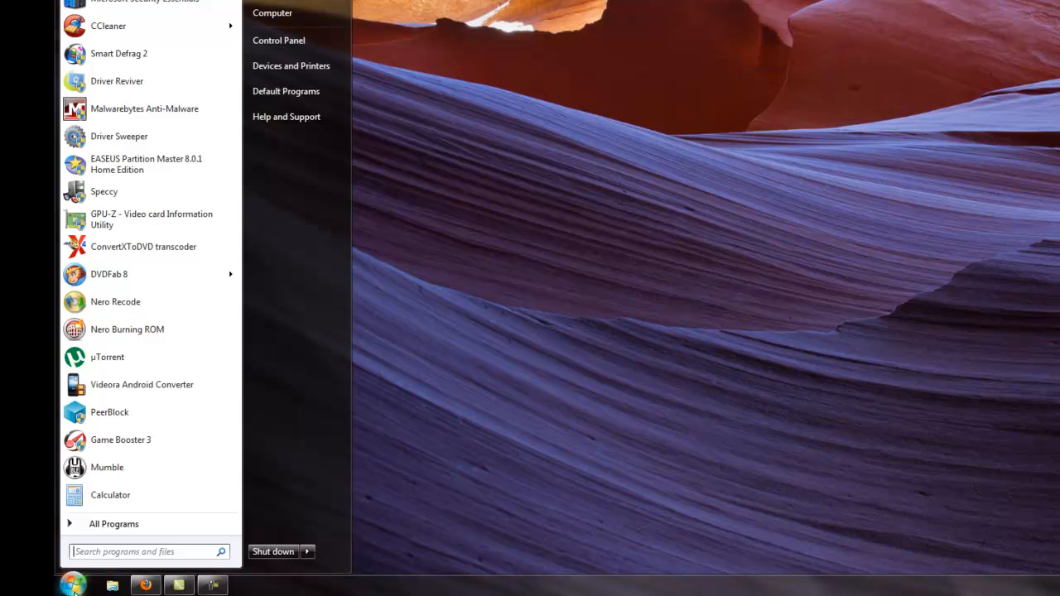
Launch Mumble from its Start menu entry
right_click(106, 467)
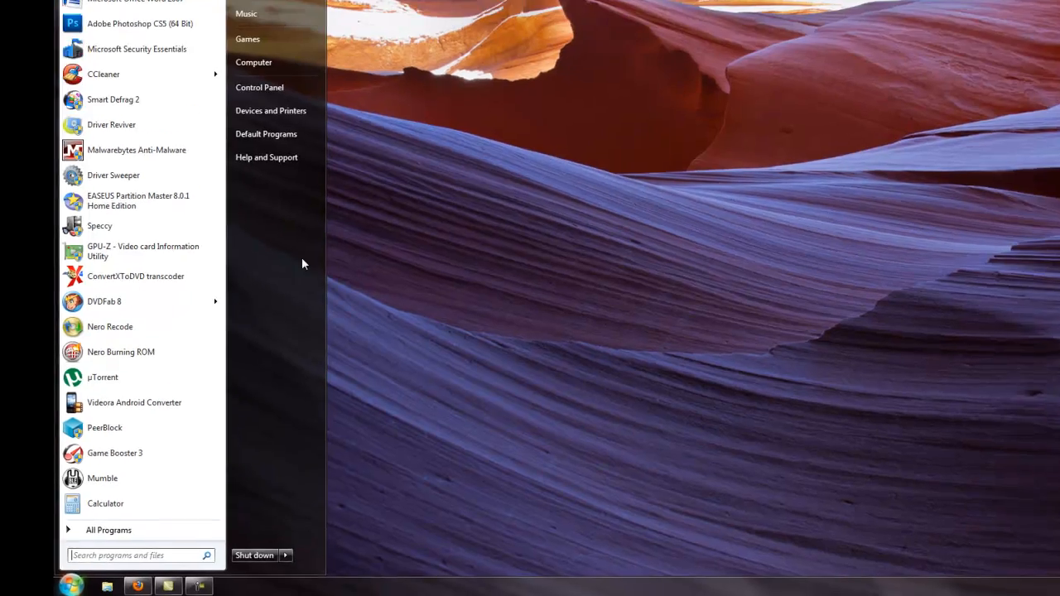
click(102, 478)
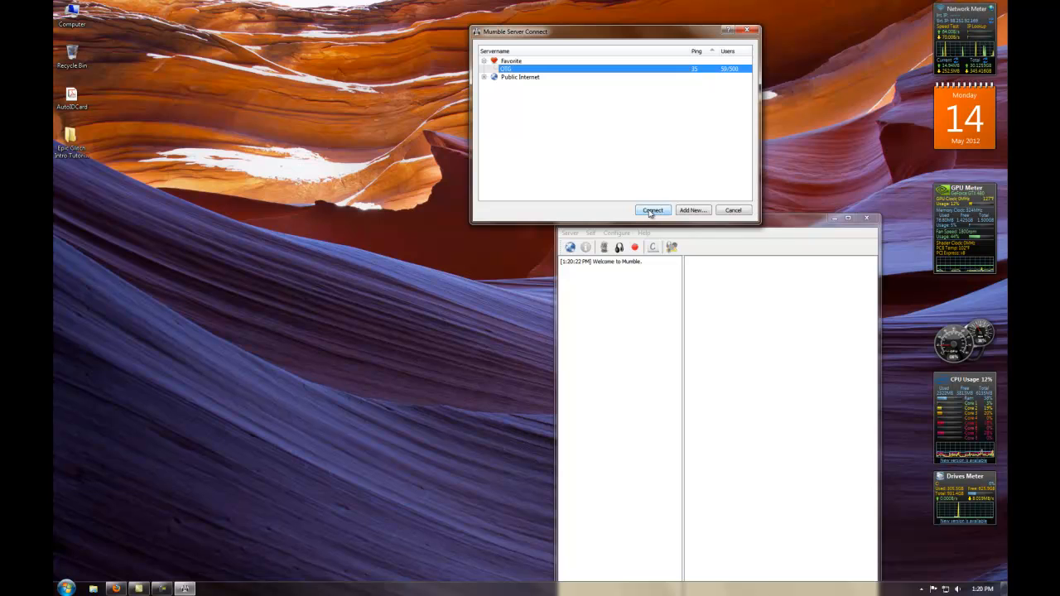
Connect to the saved mumble.oldtimersguild.com server
click(652, 210)
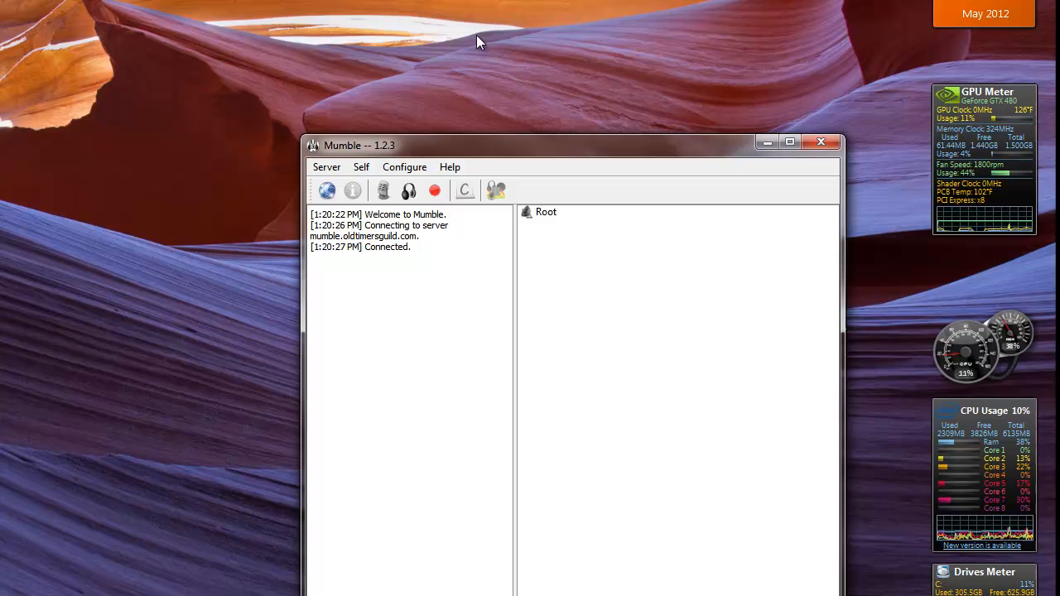
mouse_move(496, 70)
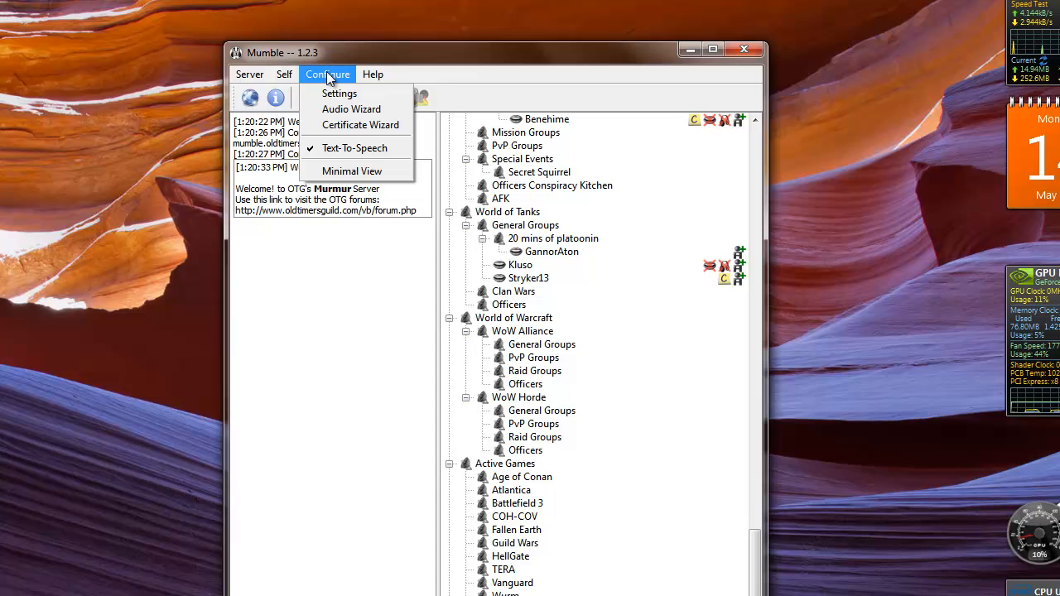
Choose Default DirectSound Voice Output as the Audio Output device in Mumble settings
click(338, 93)
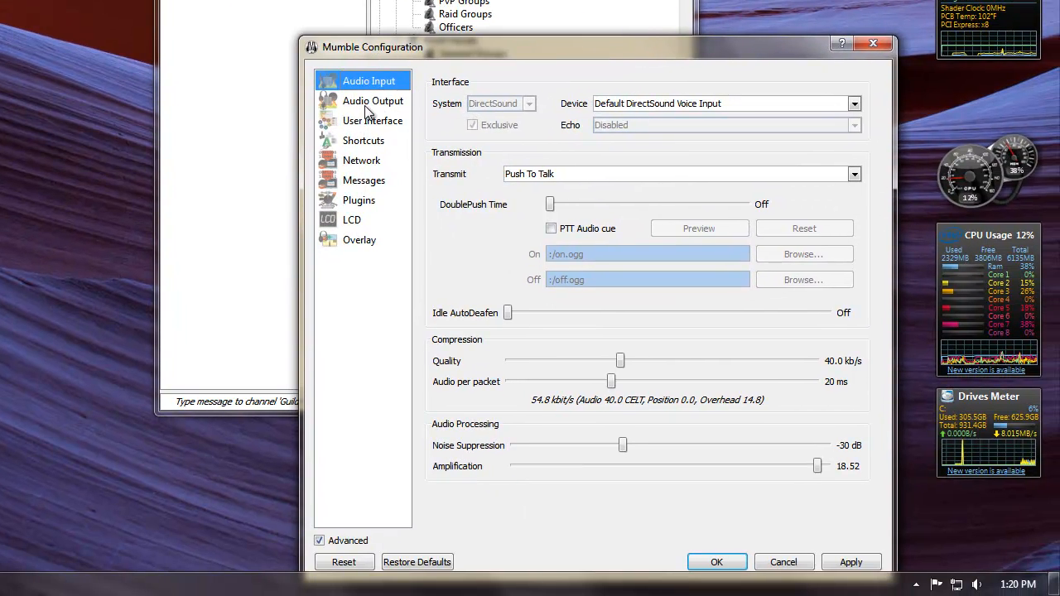
click(373, 100)
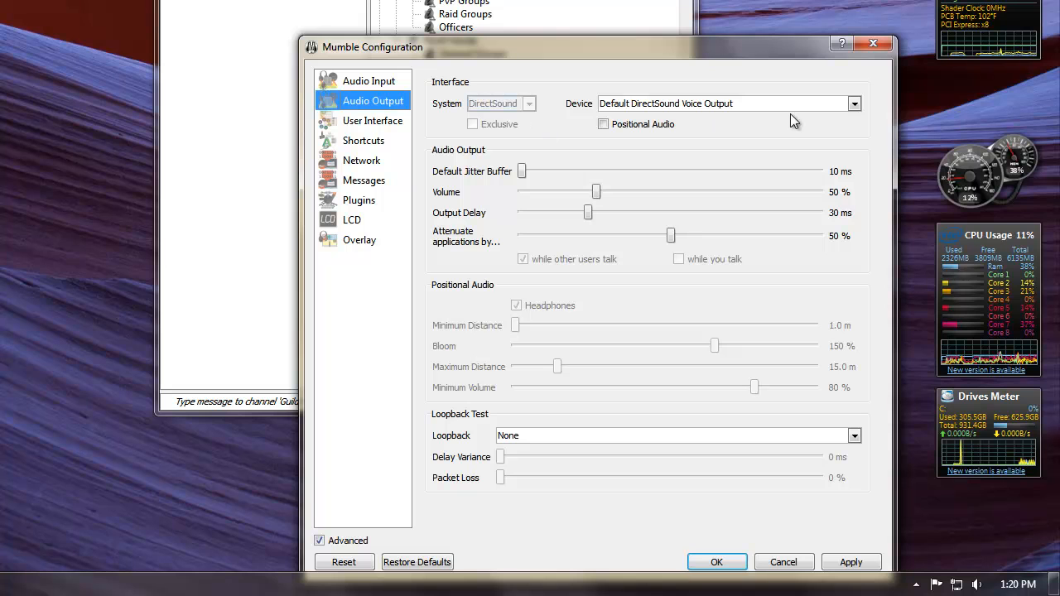
mouse_move(855, 104)
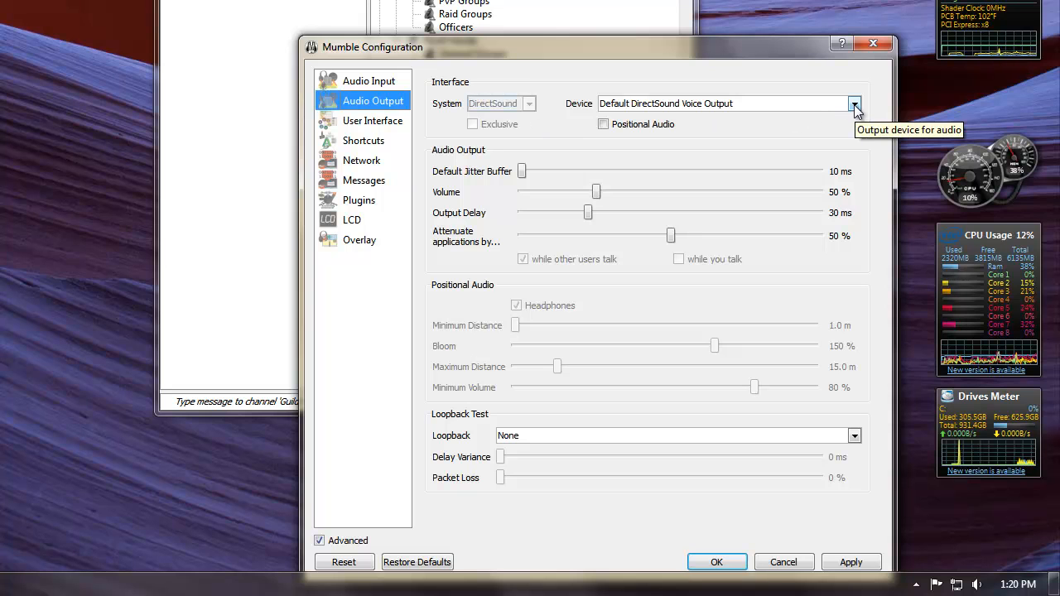
click(855, 103)
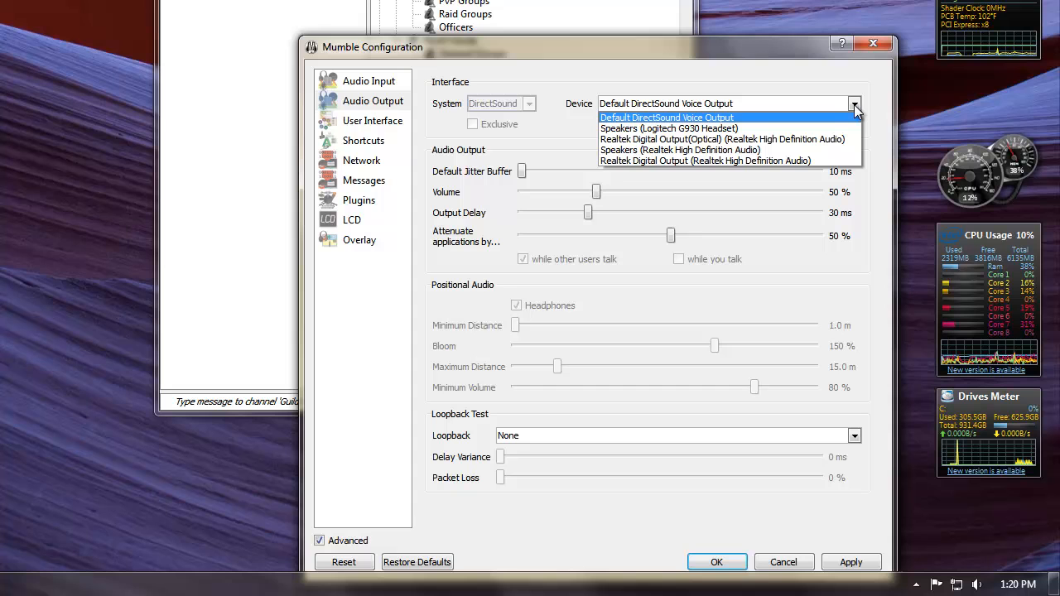
mouse_move(723, 121)
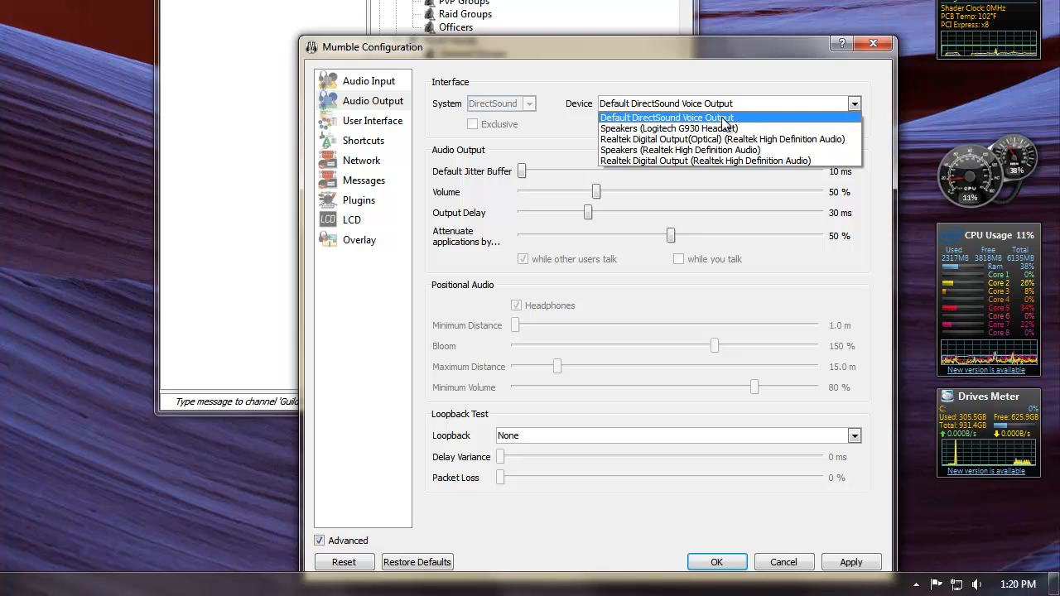
click(666, 117)
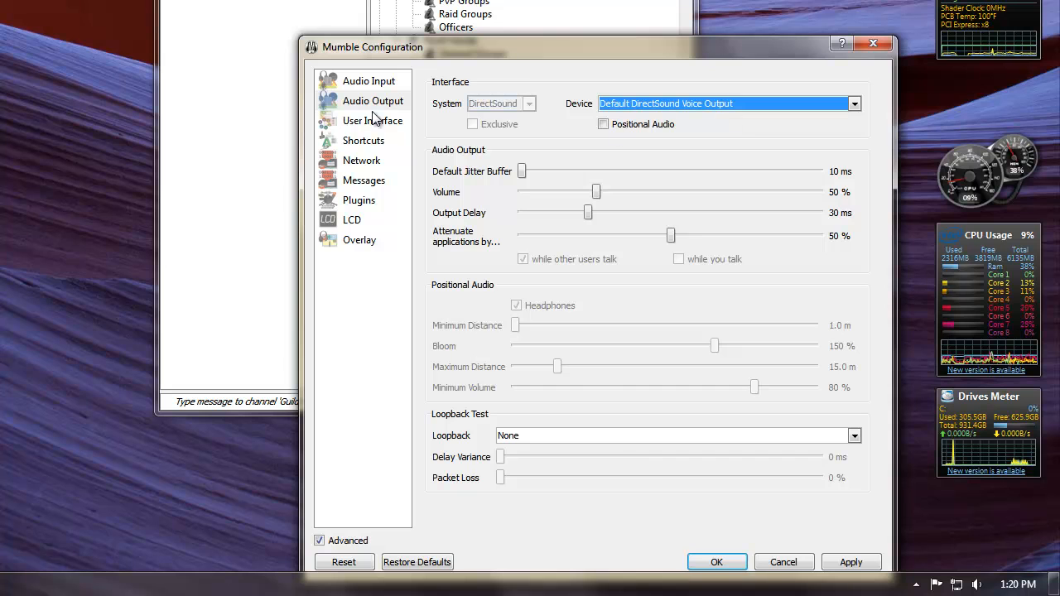
click(368, 80)
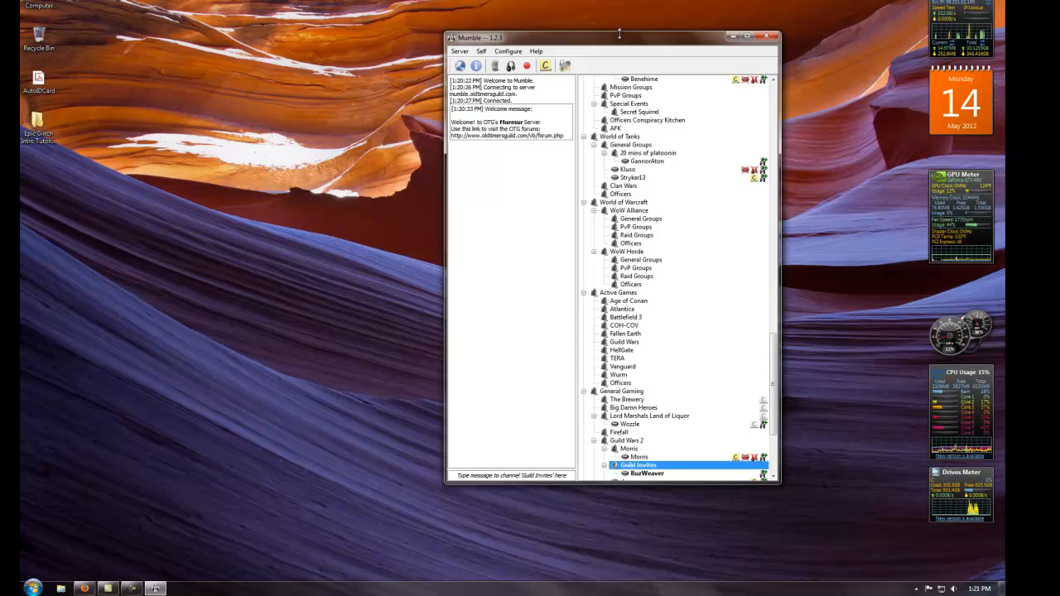
Drag the connected Mumble window slightly to the left
drag(620, 36, 561, 21)
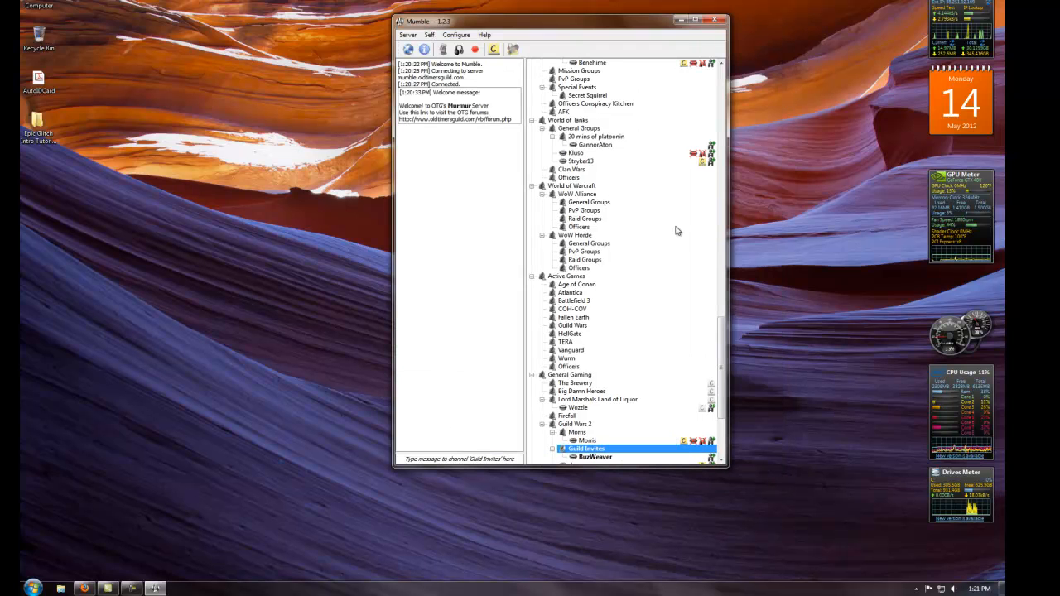